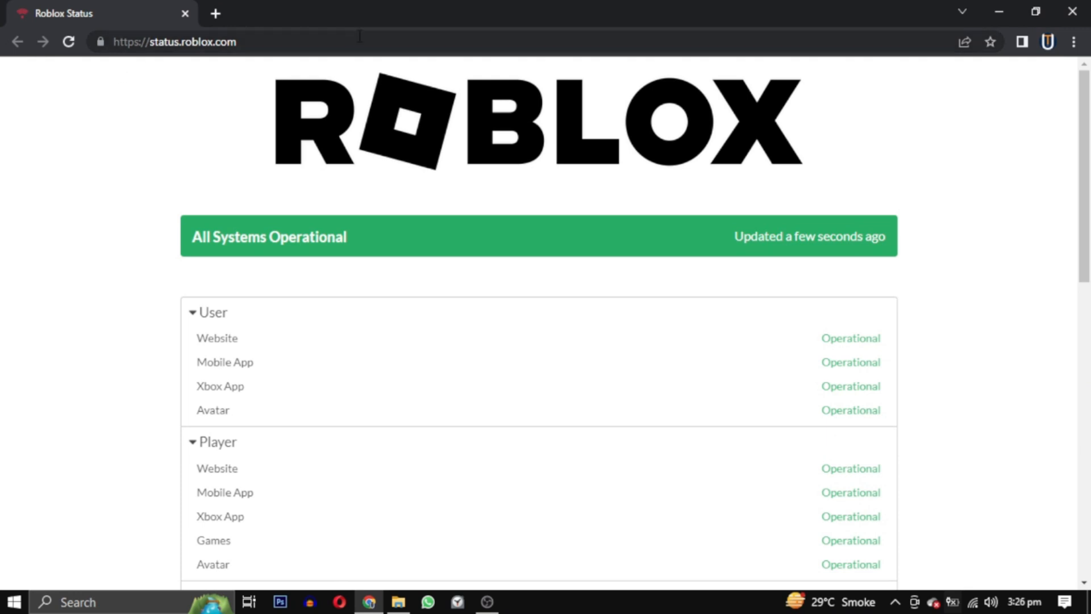
scroll(down, 3)
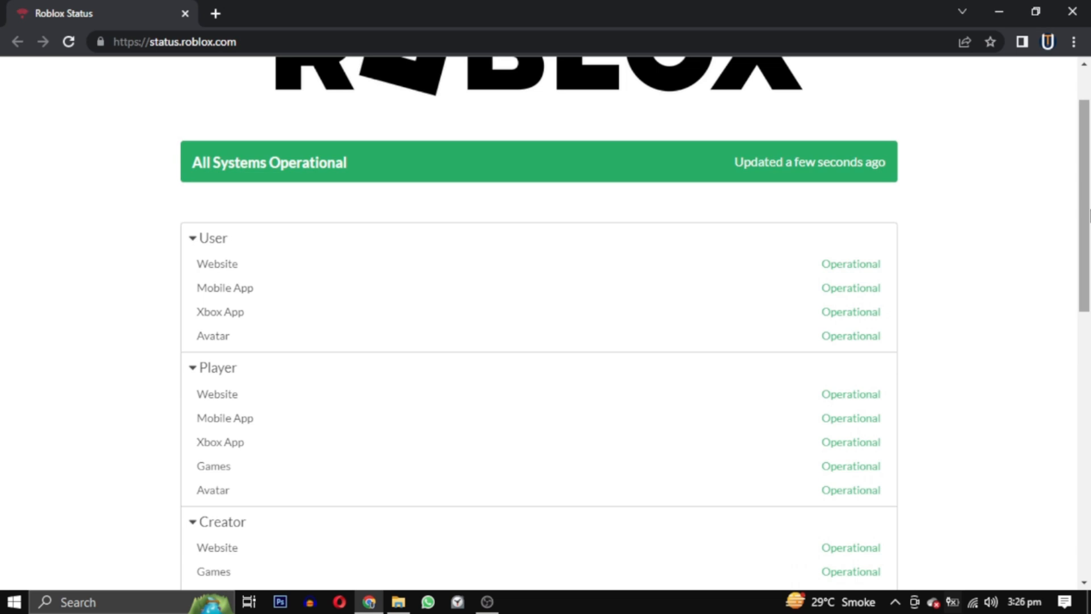
scroll(down, 3)
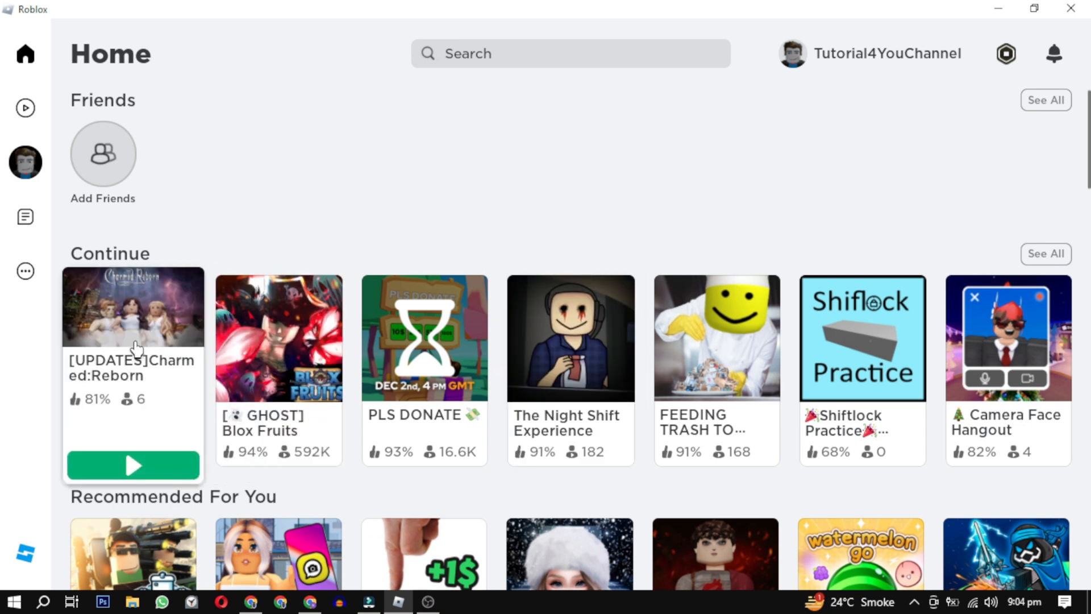
click(133, 307)
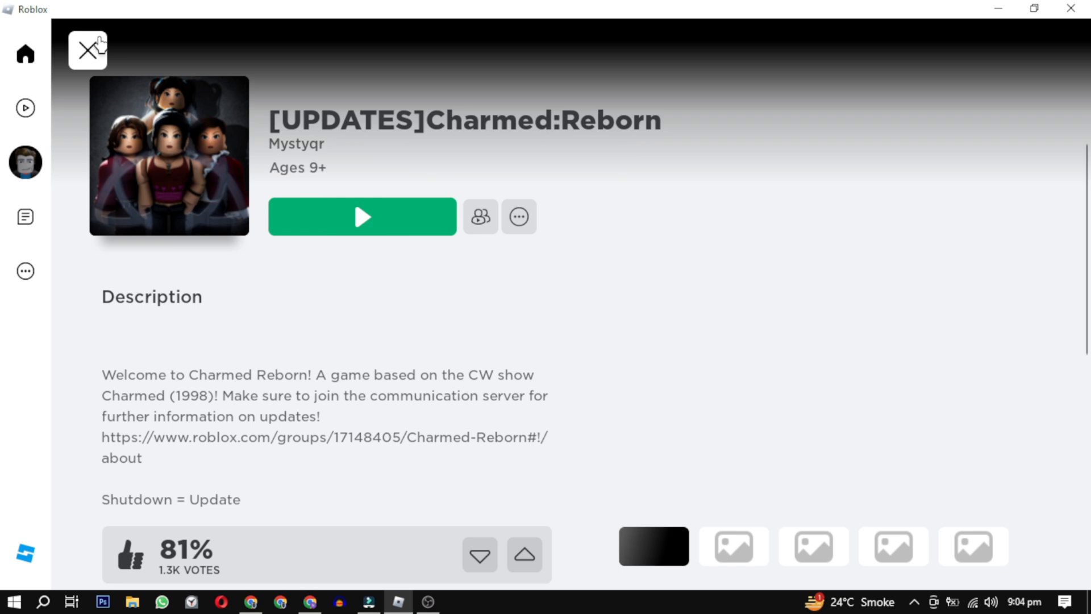
click(87, 49)
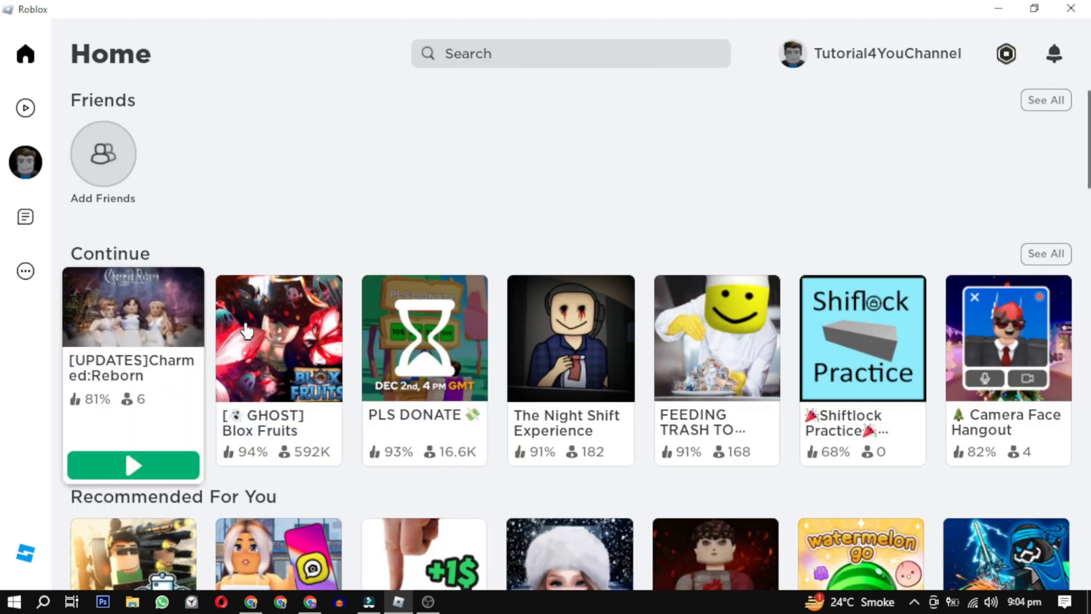